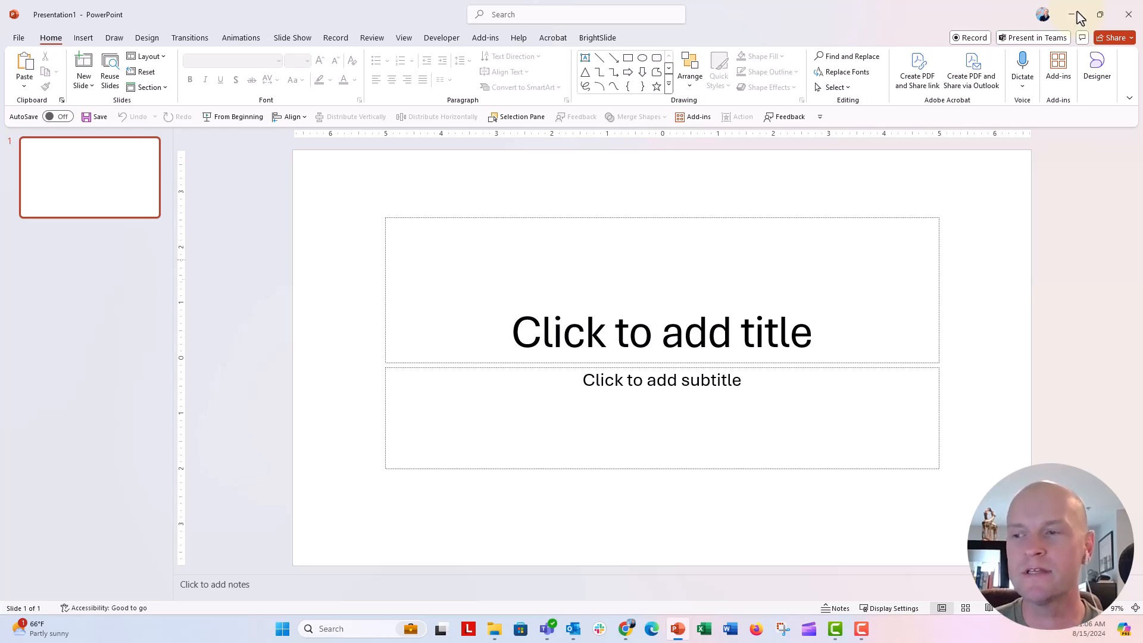
Step: Minimize the blank PowerPoint presentation, leaving Canva's home page in the browser visible
click(626, 629)
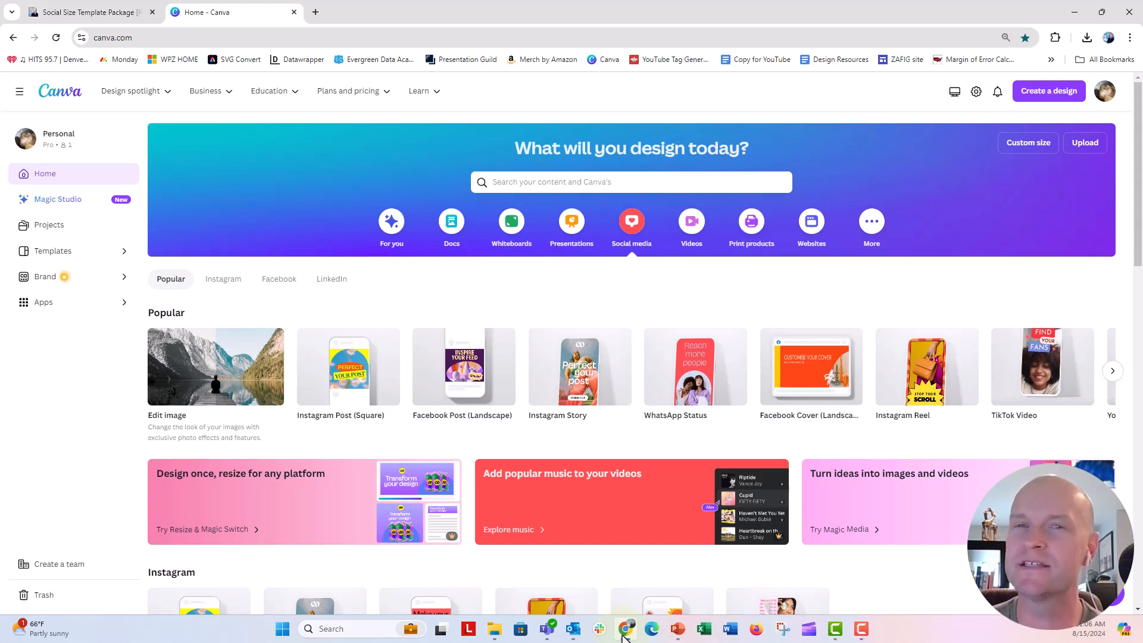
mouse_move(634, 272)
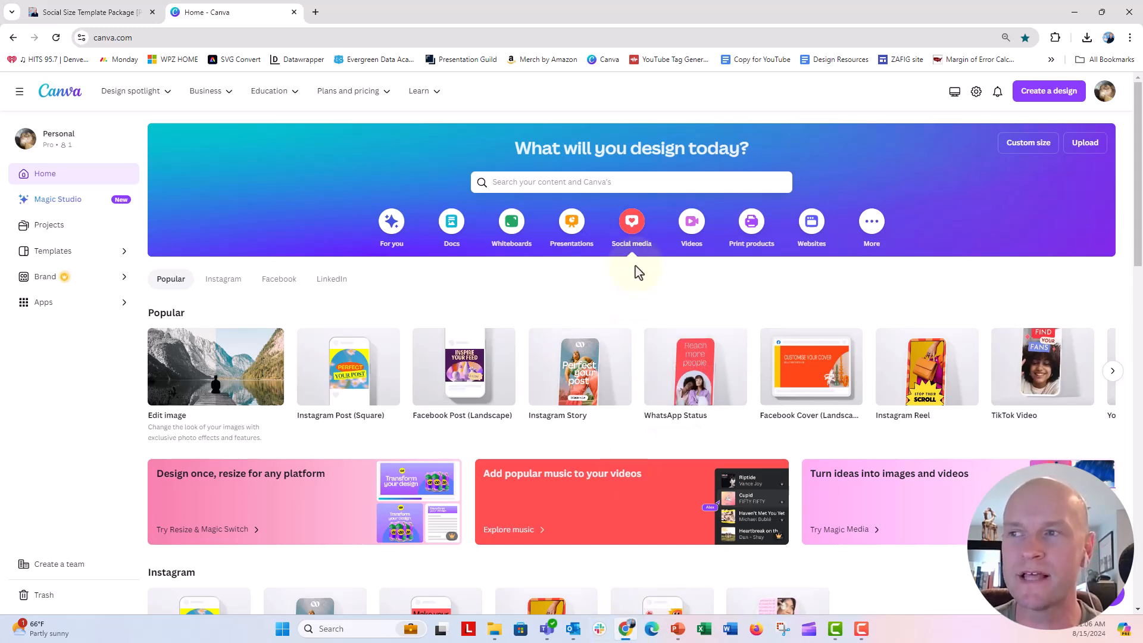
mouse_move(623, 338)
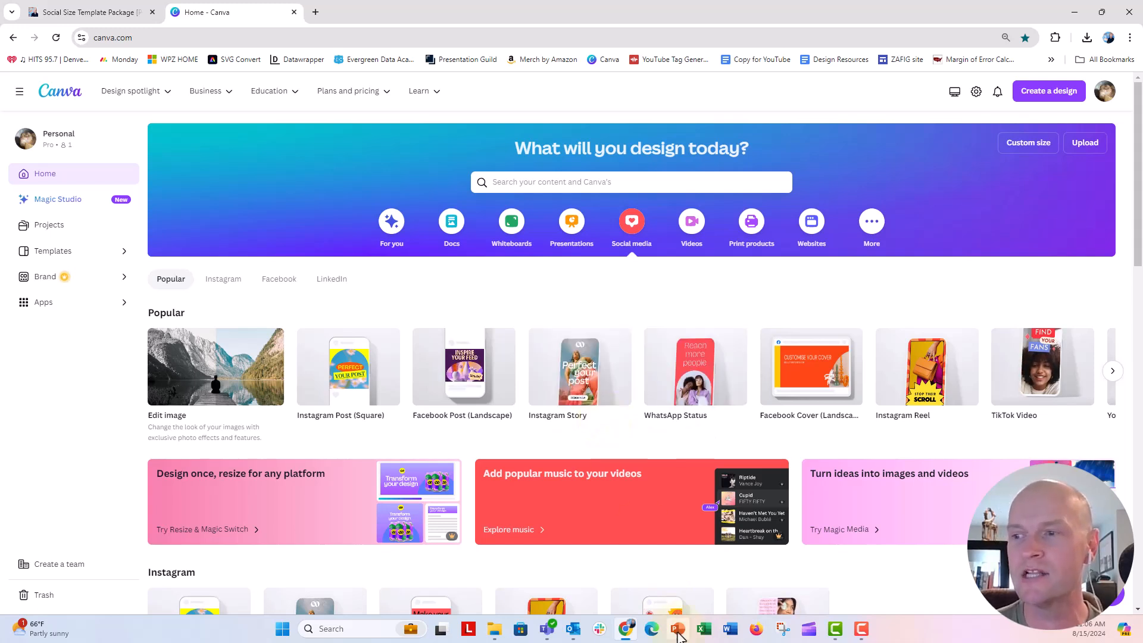
Step: Restore PowerPoint and reach the Slide Size choices from the Design ribbon
click(676, 628)
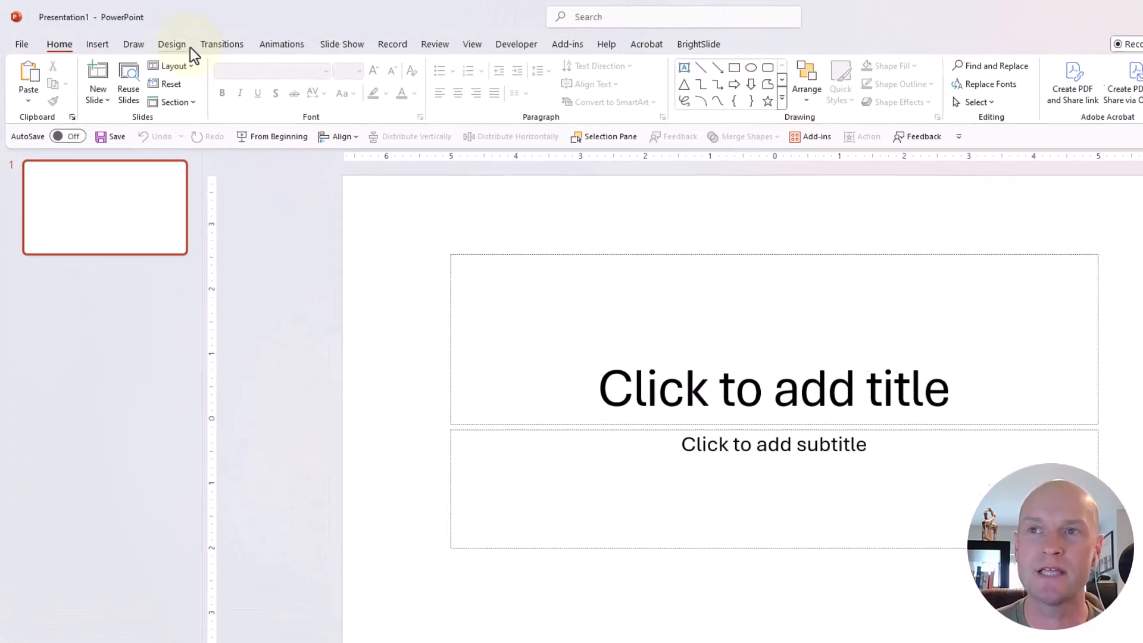
click(945, 102)
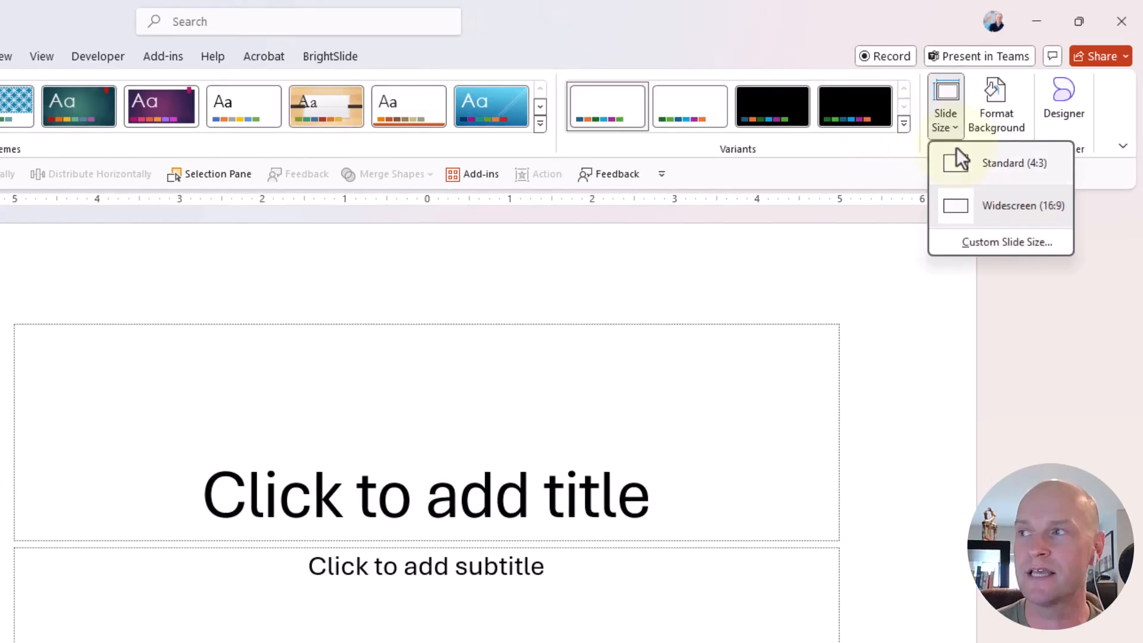
click(1008, 241)
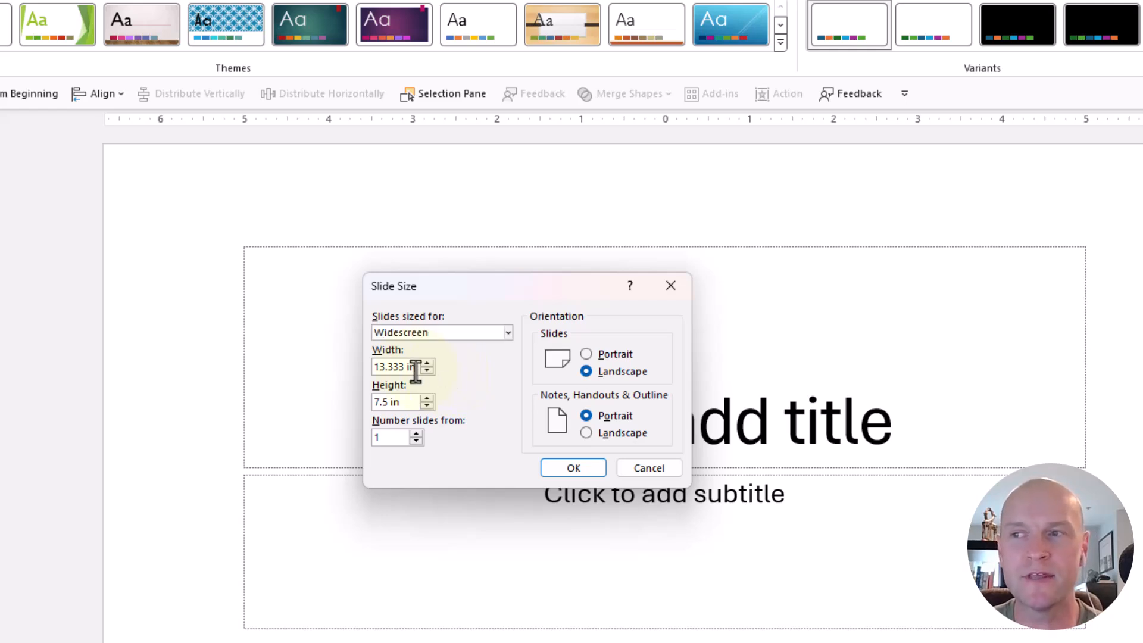
Step: Resize the slide from widescreen 13.333 by 7.5 inches to a 10 by 10 inch square
triple_click(397, 367)
text(10)
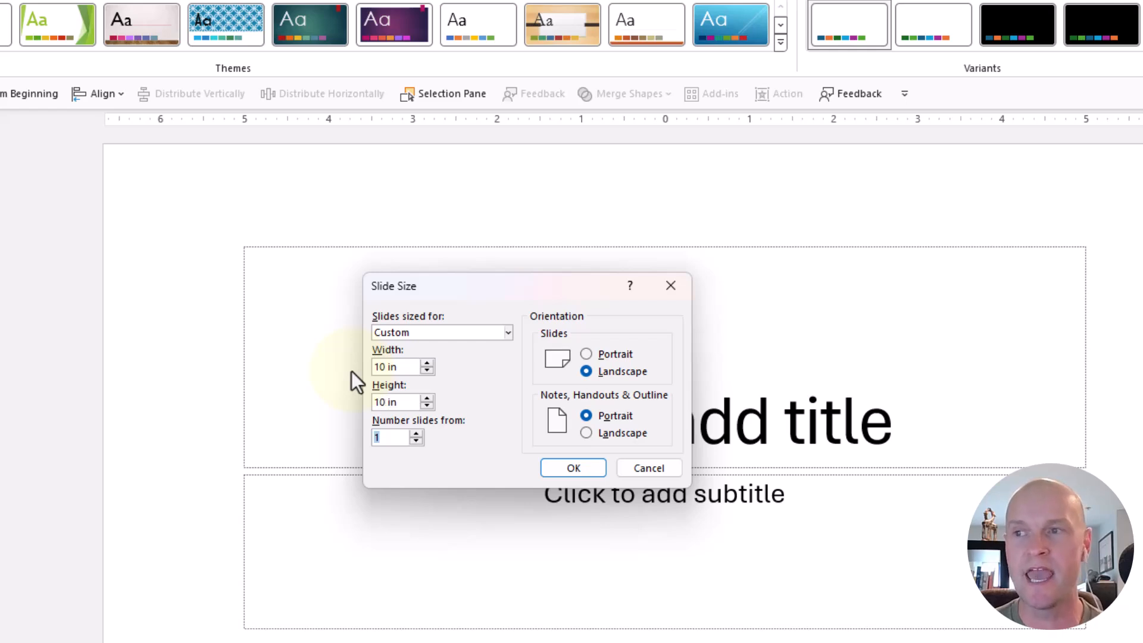
mouse_move(536, 455)
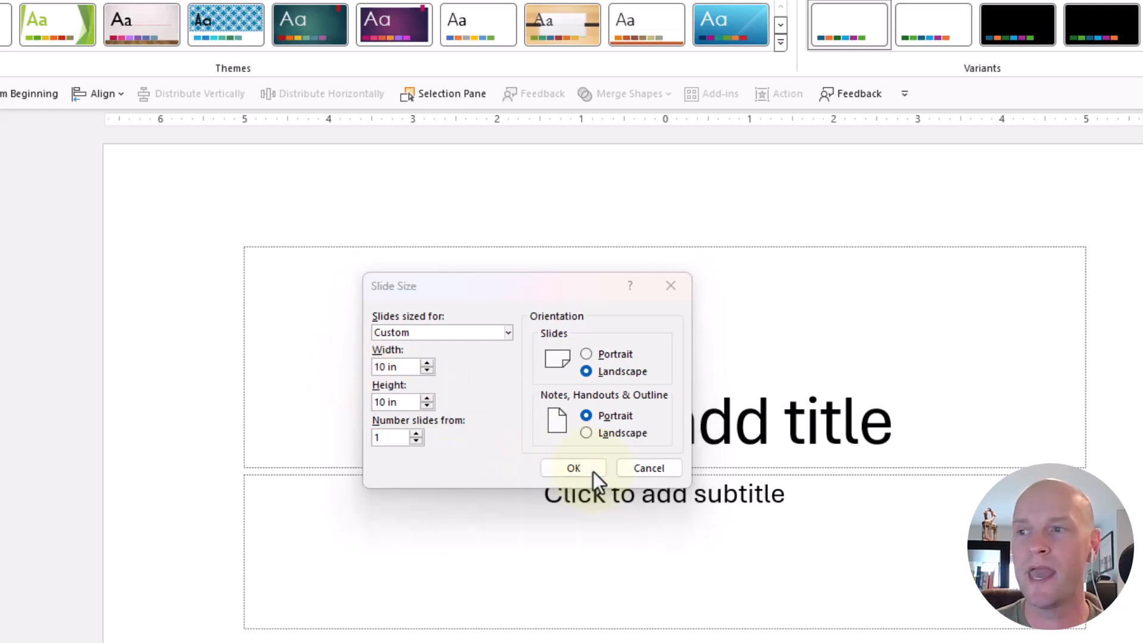
click(572, 467)
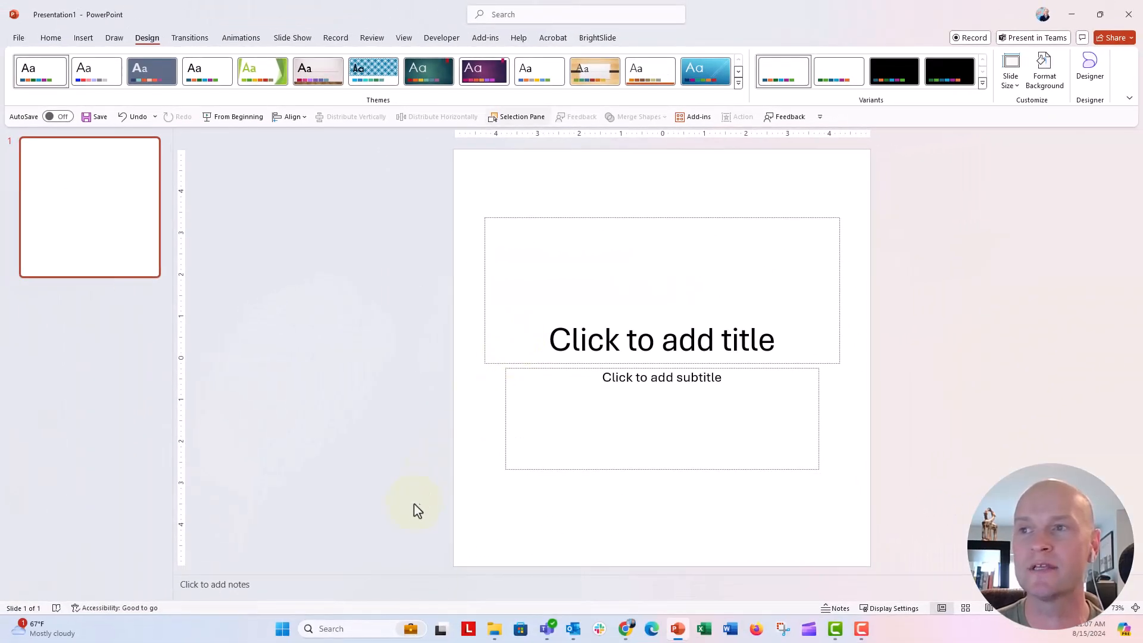
mouse_move(413, 513)
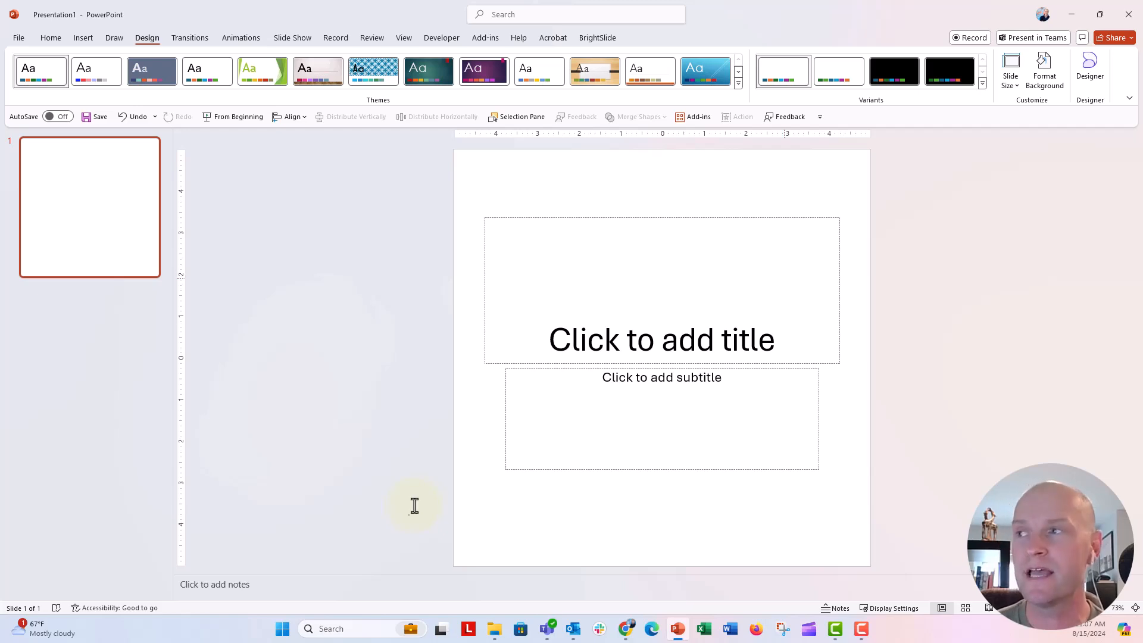
Step: Resize the slide to a 19 by 10 inch landscape format via Custom Slide Size
click(1010, 69)
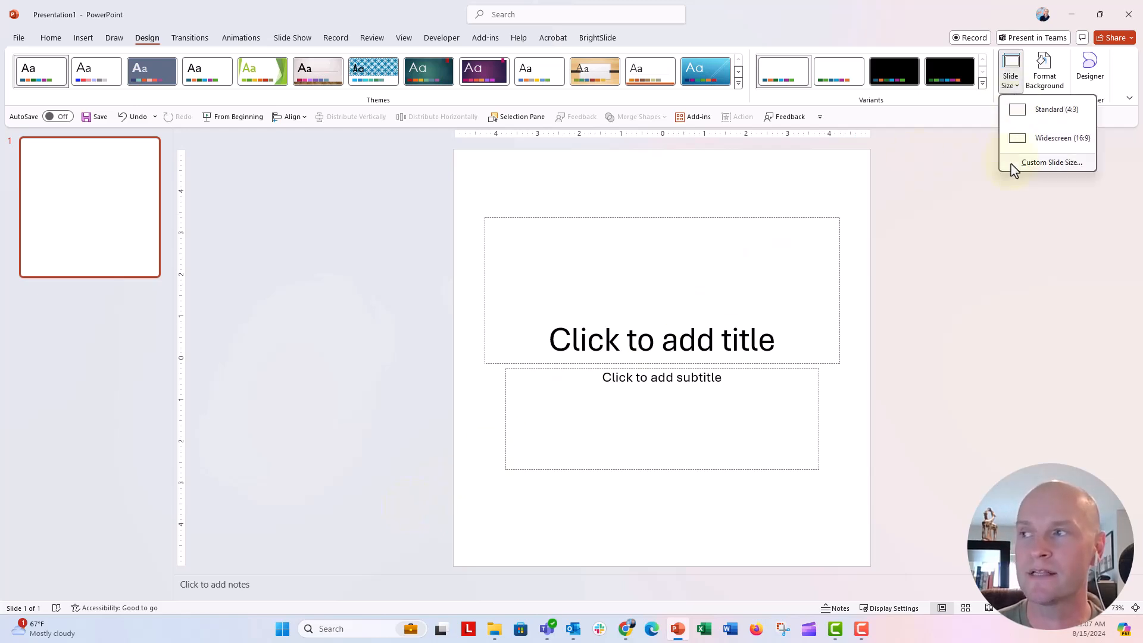
click(1052, 162)
text(1080)
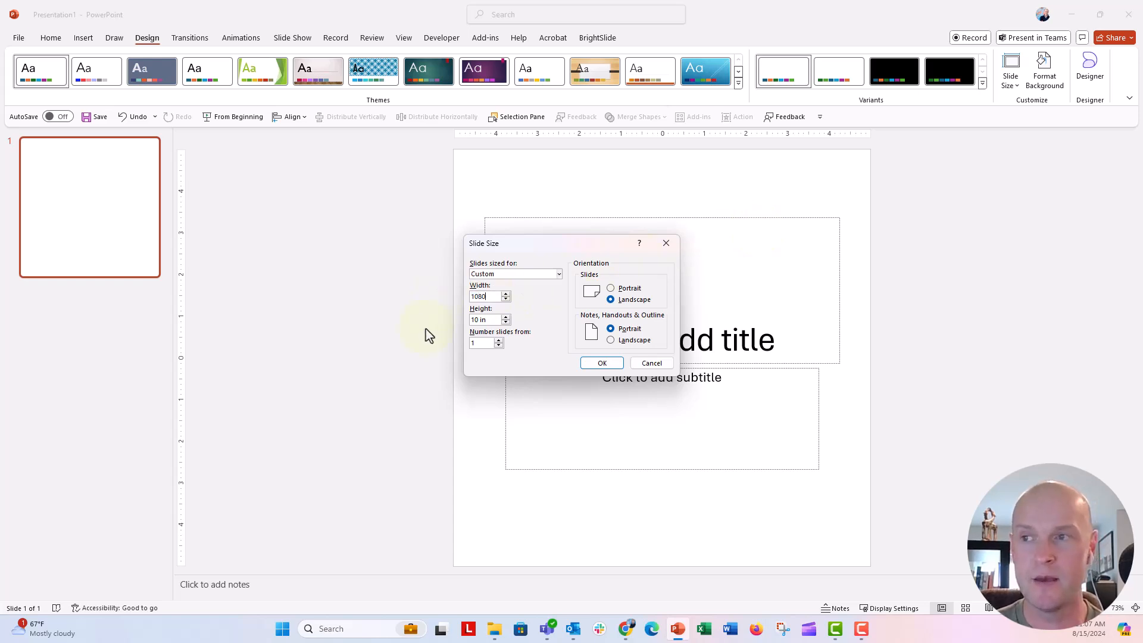
click(610, 287)
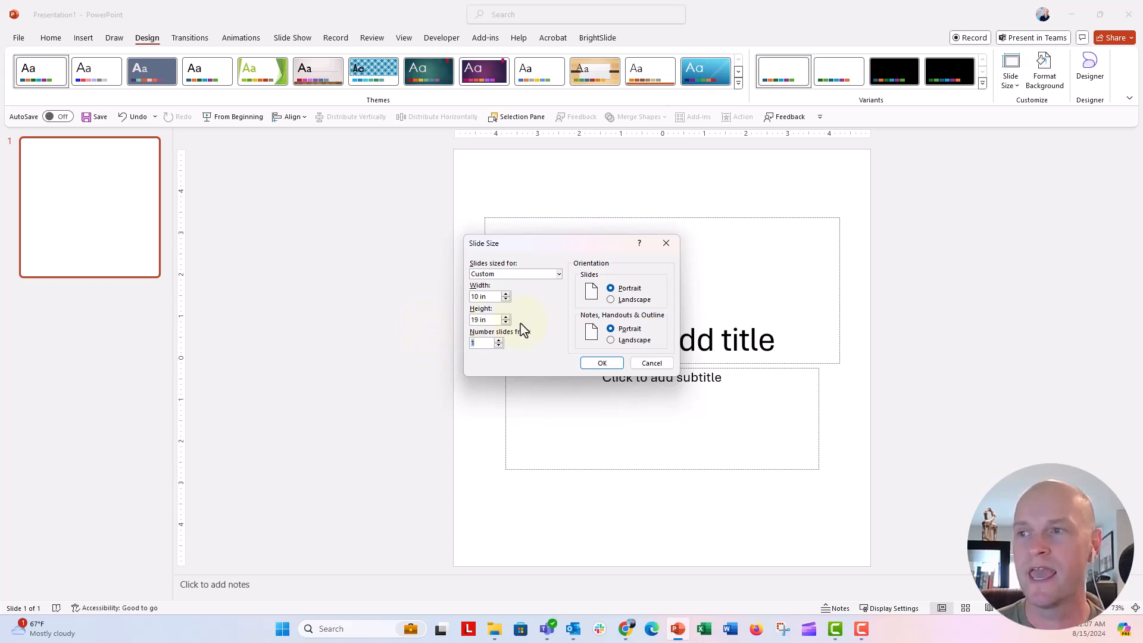
mouse_move(625, 324)
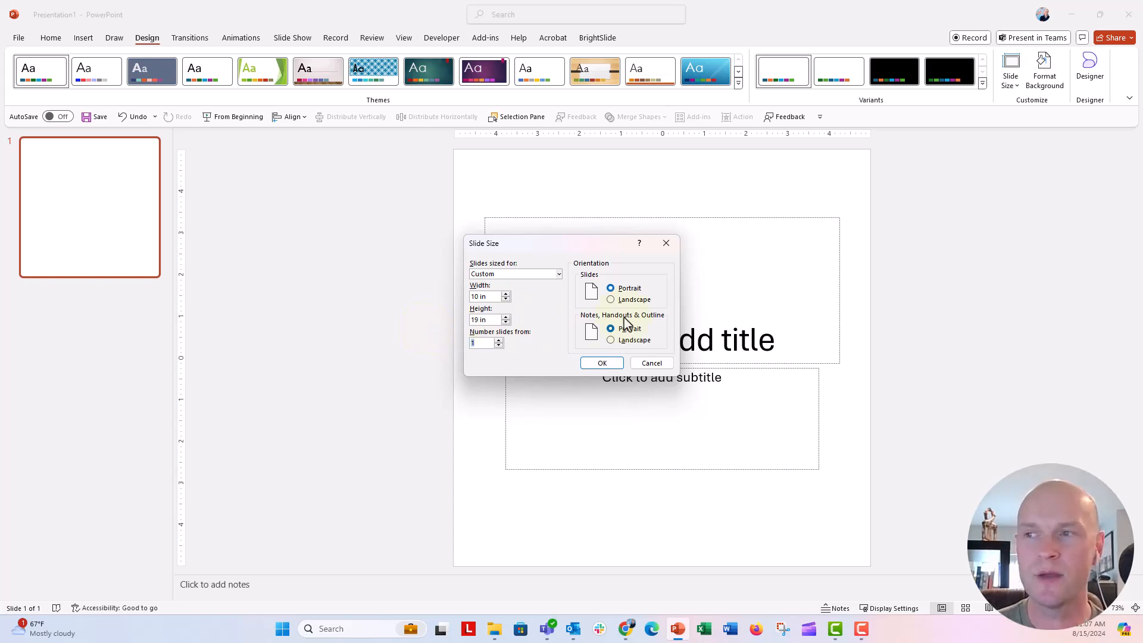
click(610, 300)
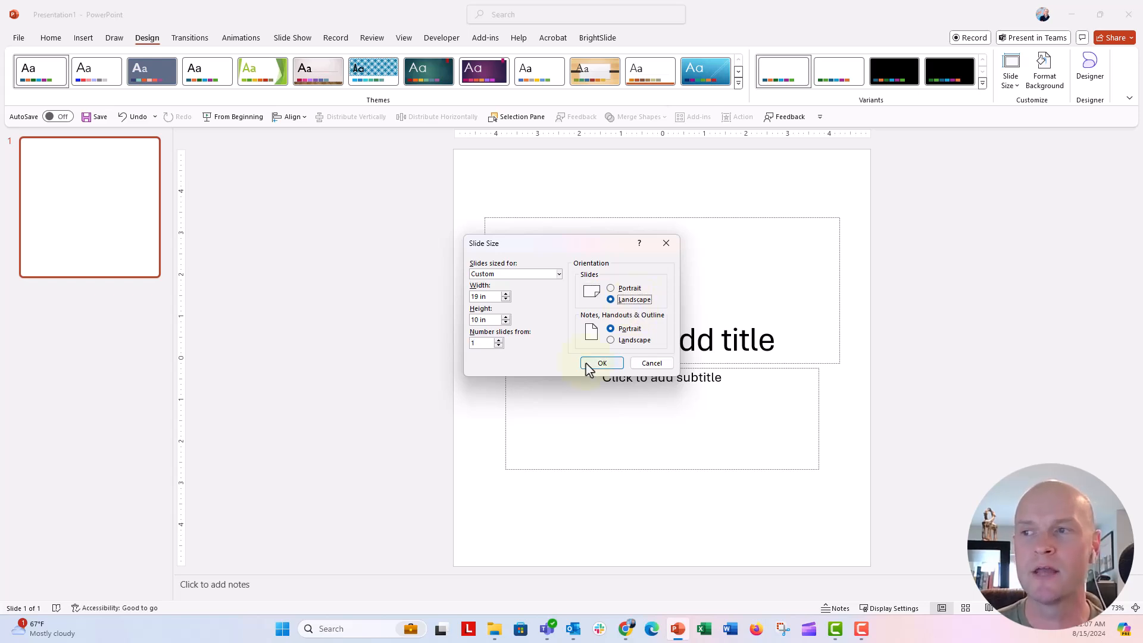
click(602, 363)
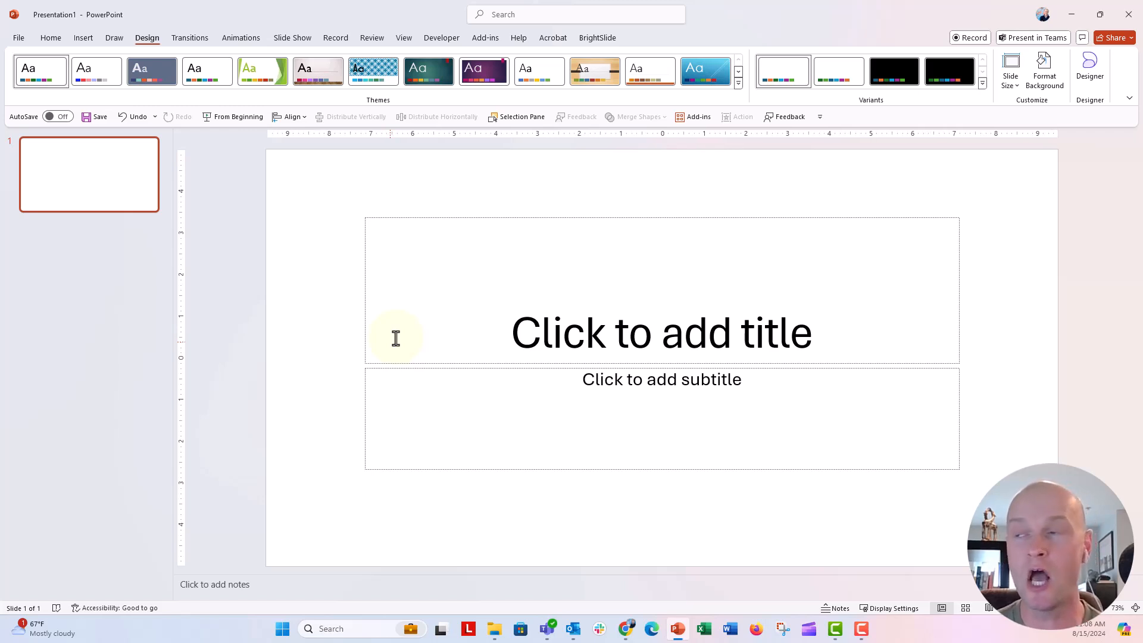
Step: Switch the slide to a tall portrait story size with content scaled via Ensure Fit, then view the template package page
click(1010, 70)
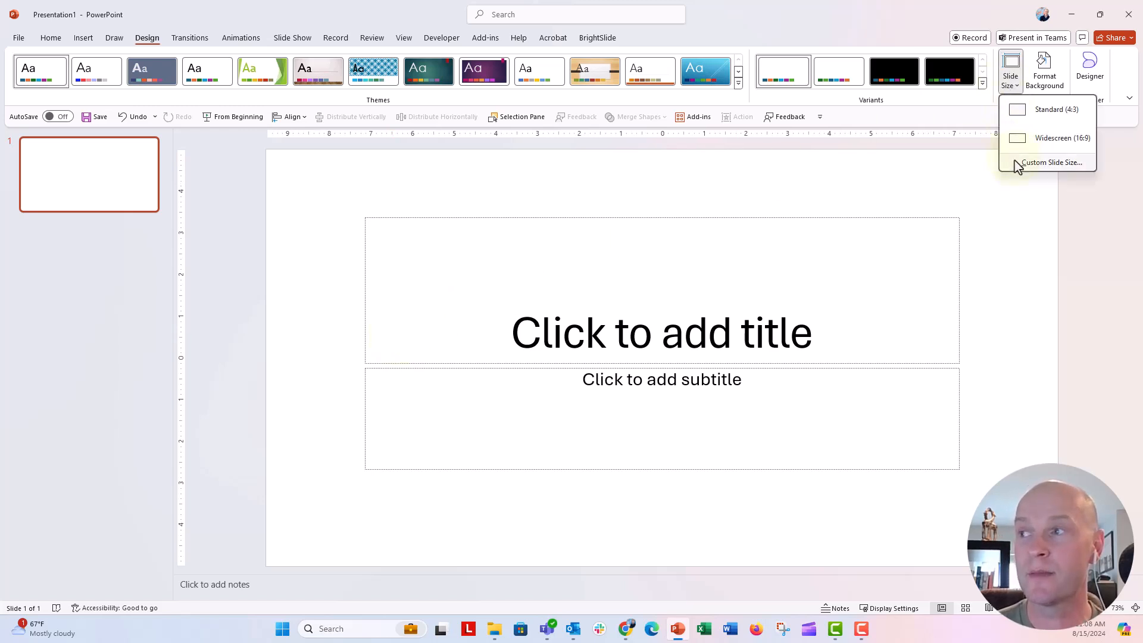
click(1051, 161)
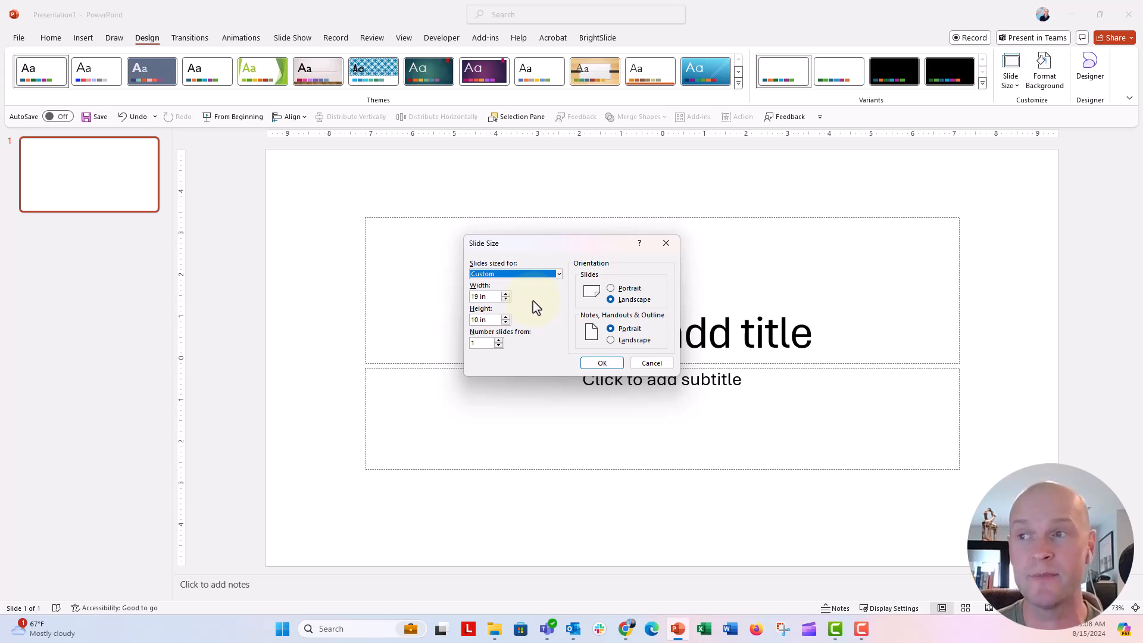
click(601, 363)
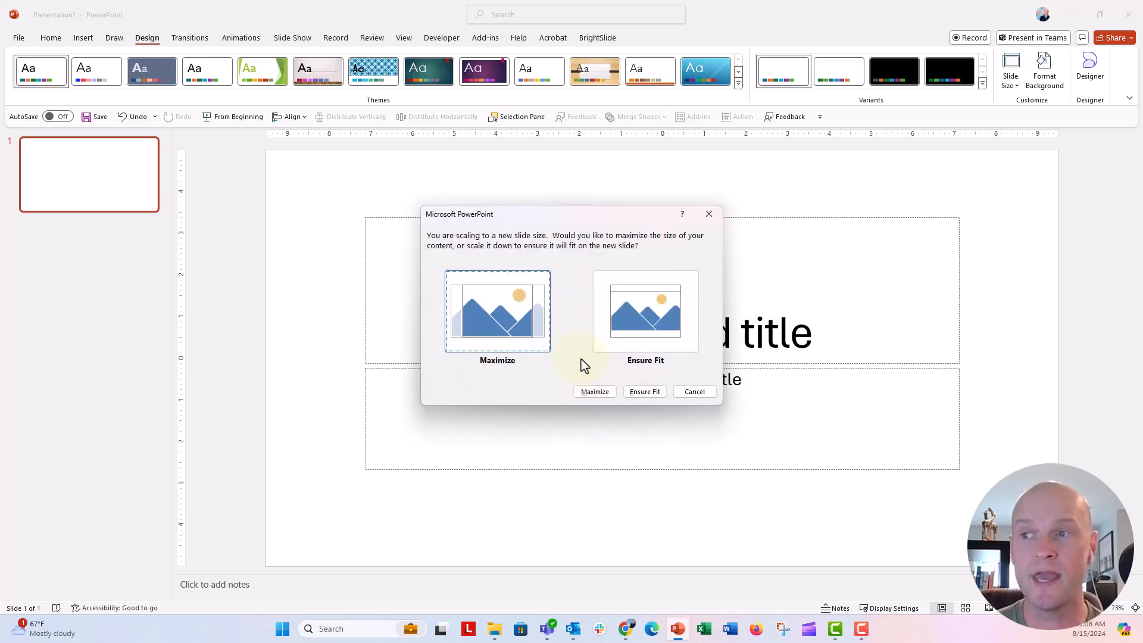
click(643, 391)
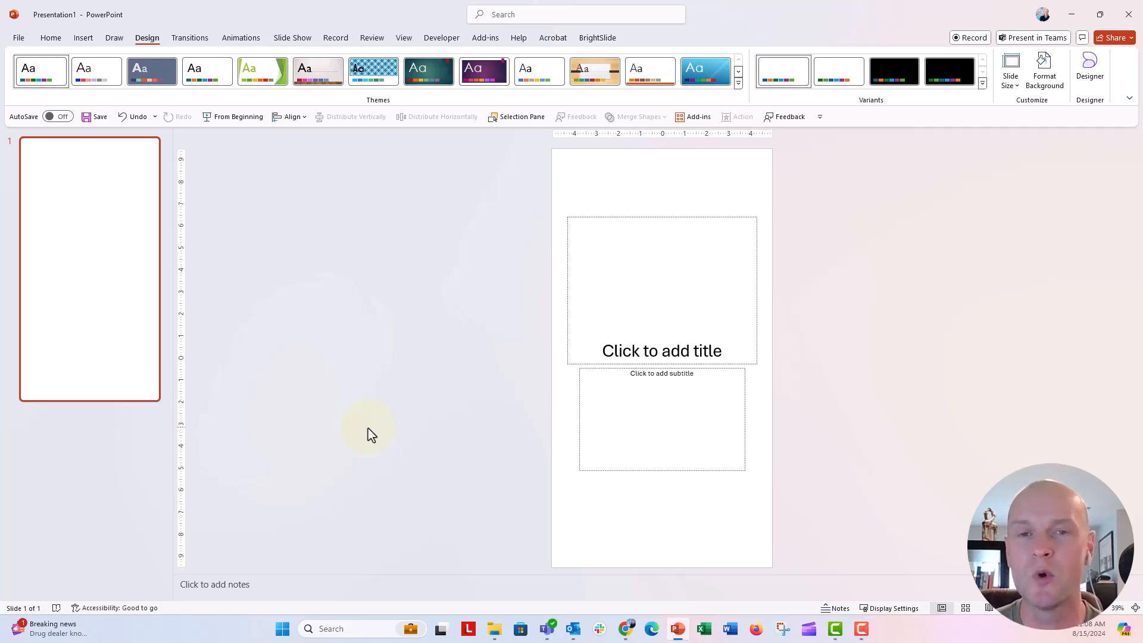
mouse_move(448, 496)
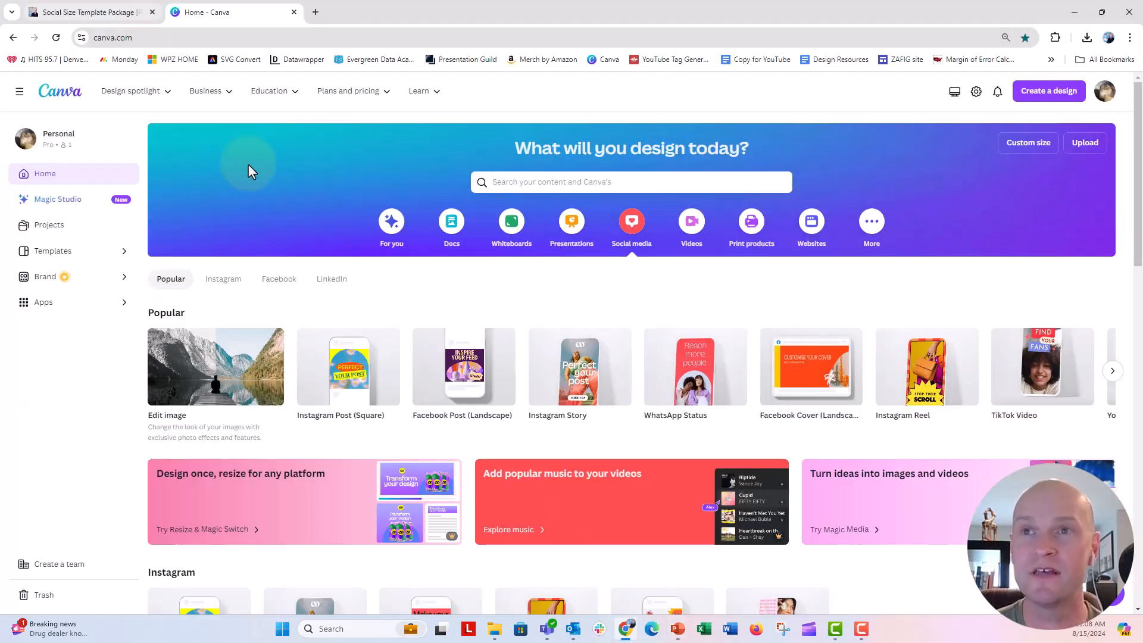
click(83, 13)
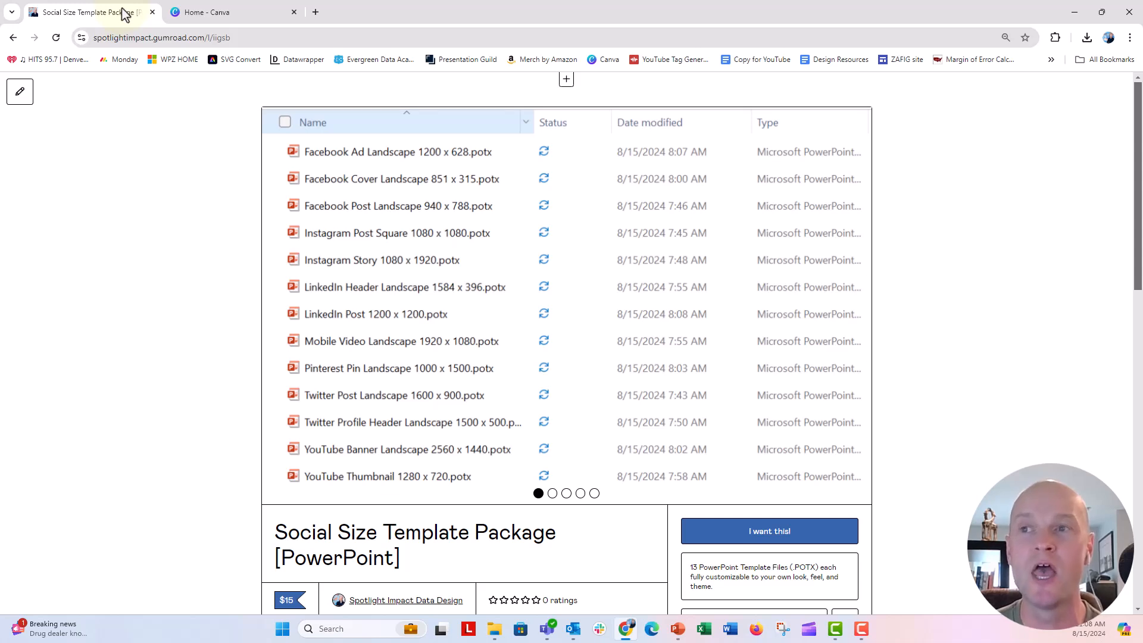
mouse_move(250, 331)
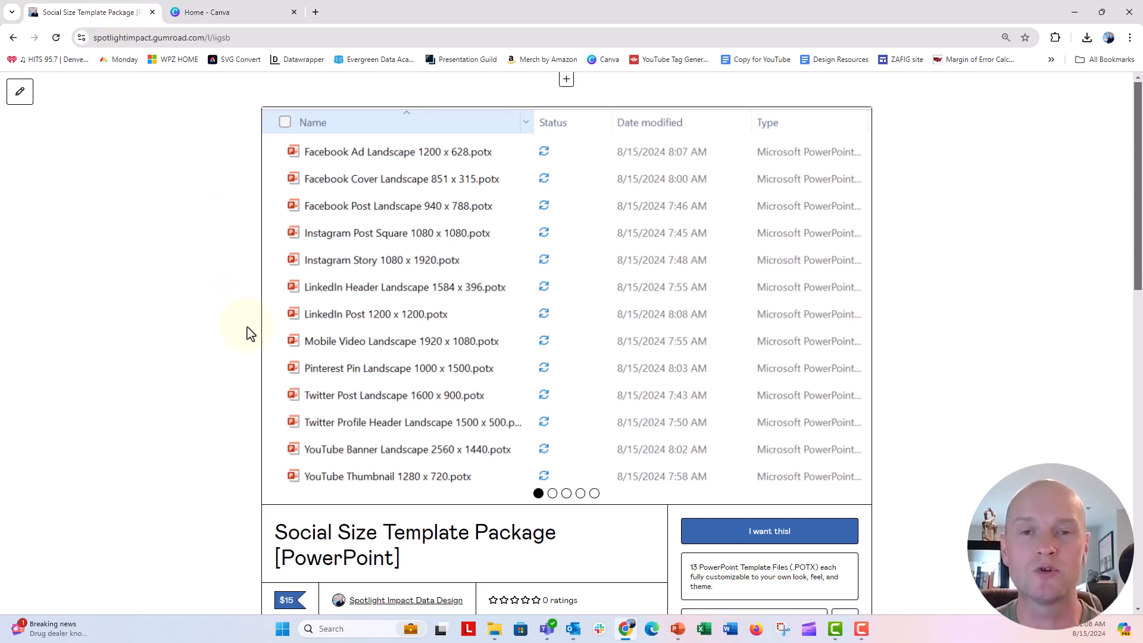
scroll(down, 3)
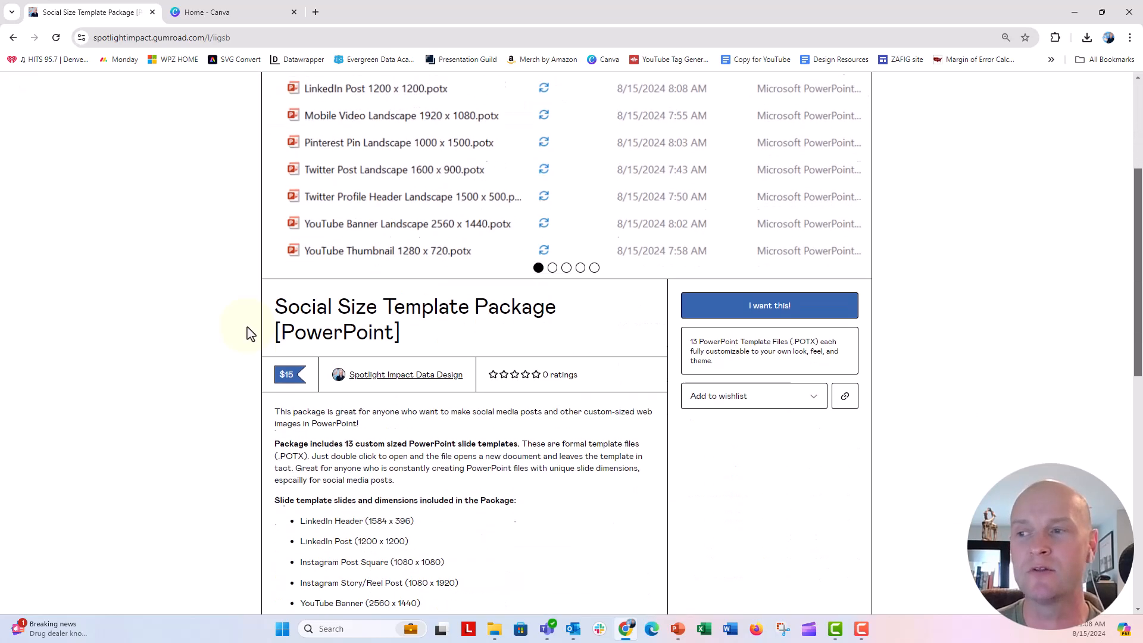
scroll(up, 3)
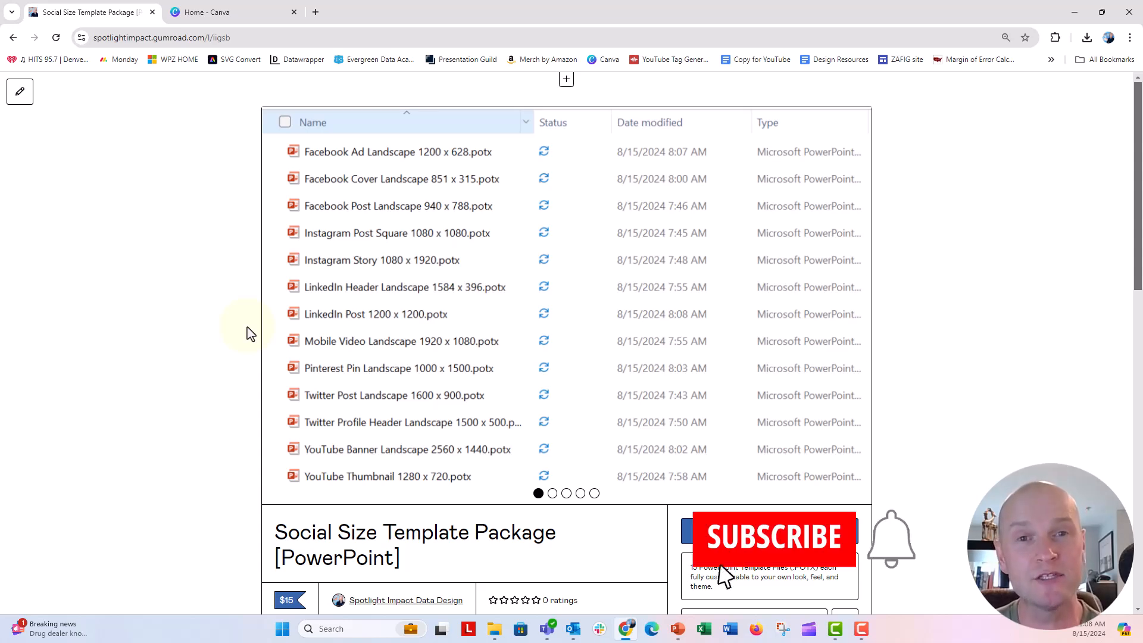
click(775, 538)
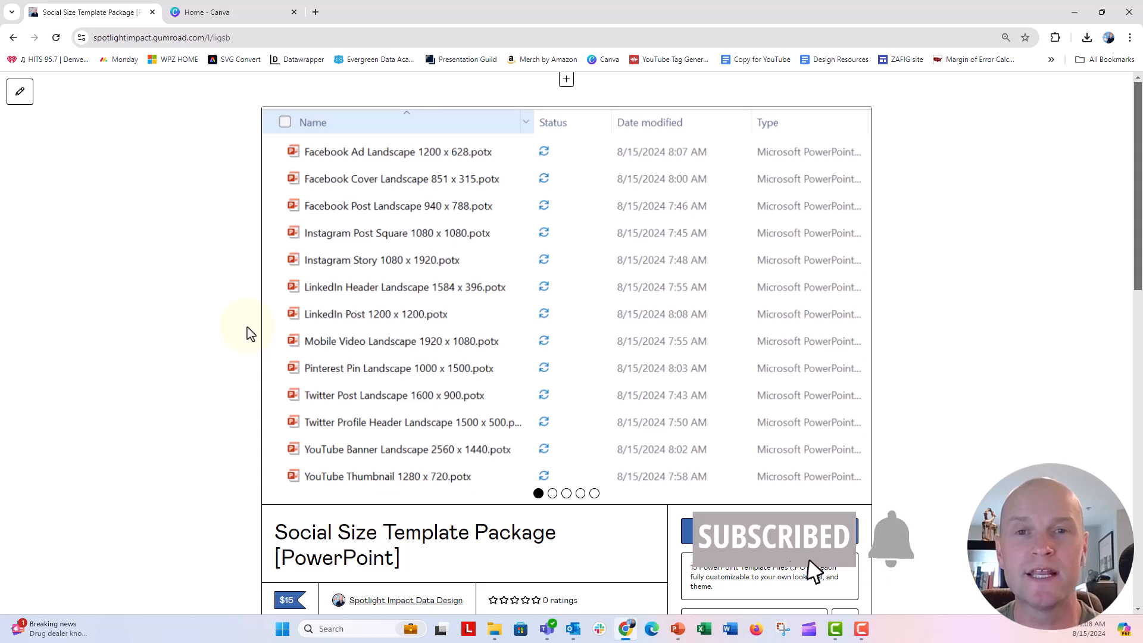
mouse_move(802, 572)
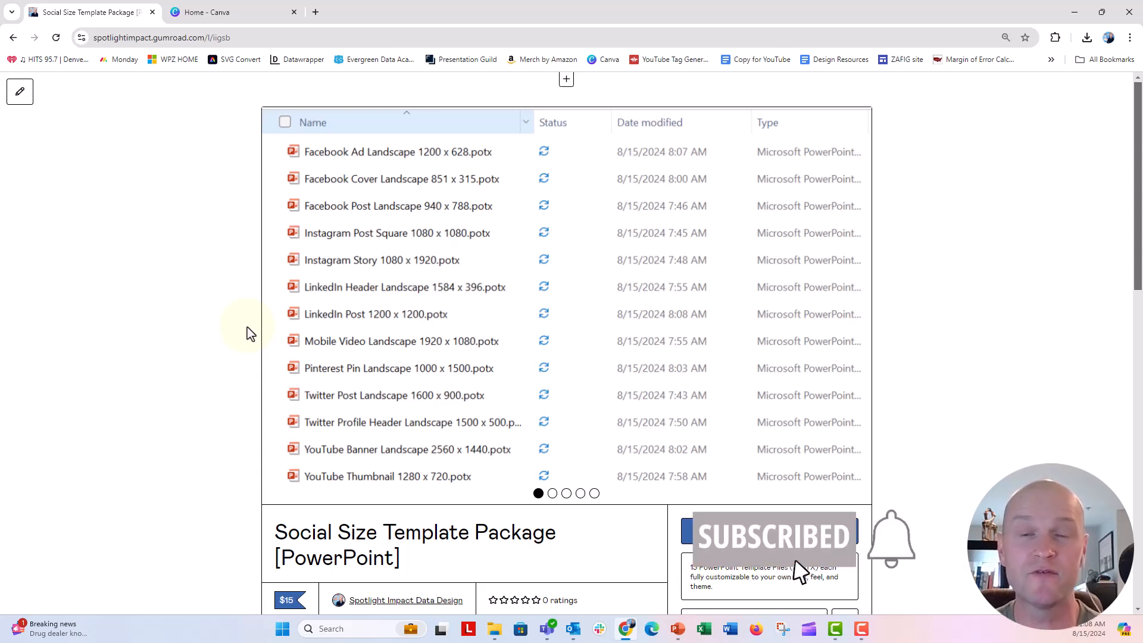
mouse_move(671, 576)
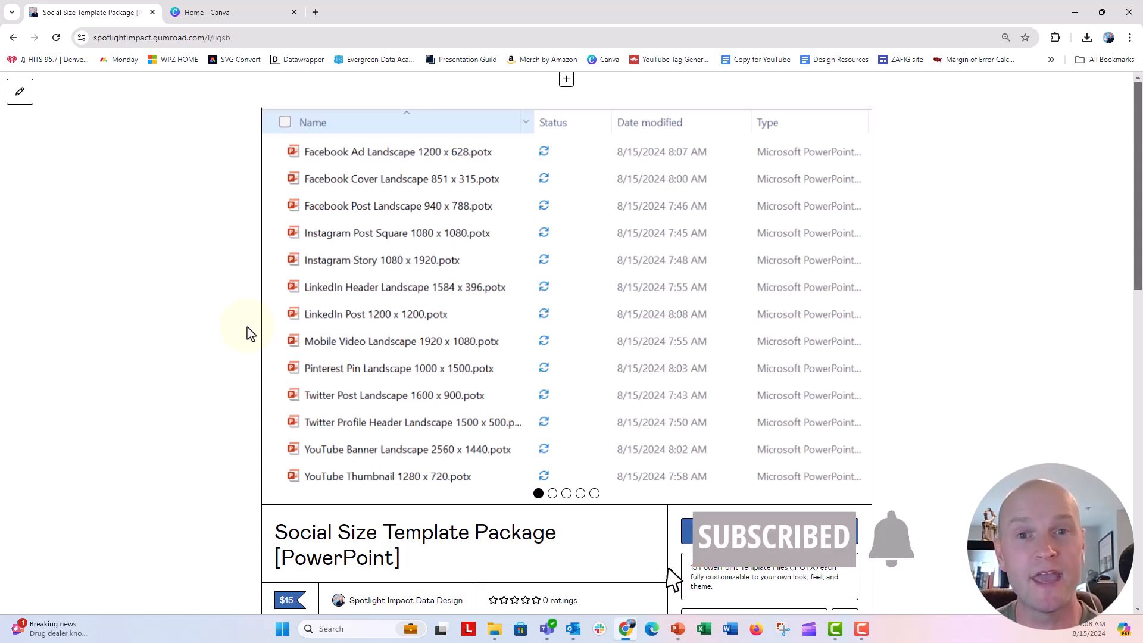
mouse_move(892, 567)
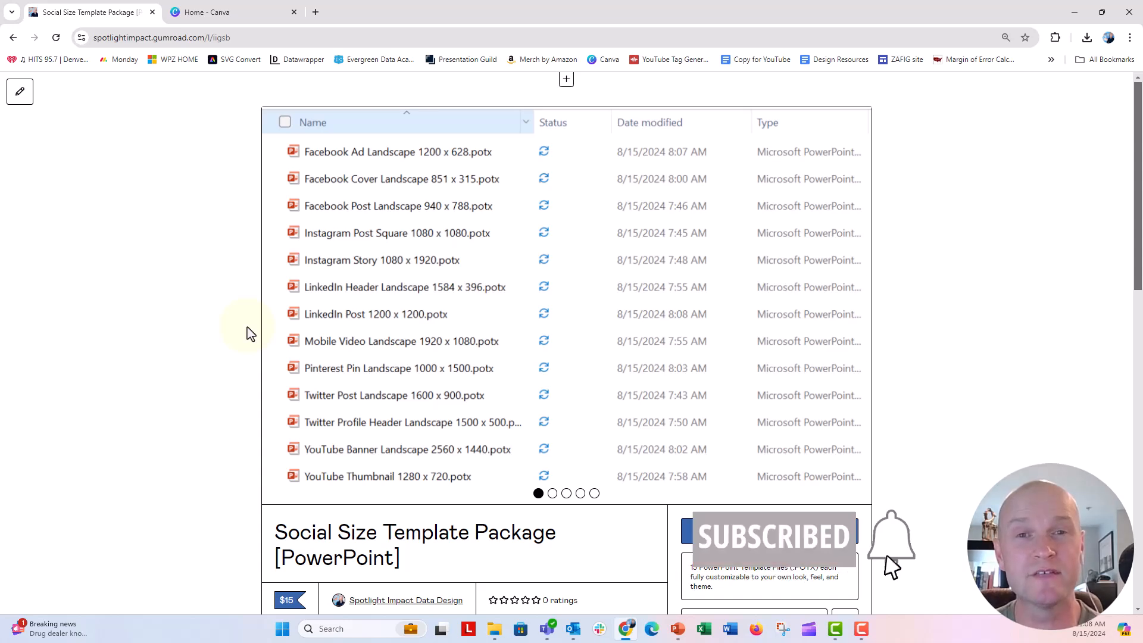